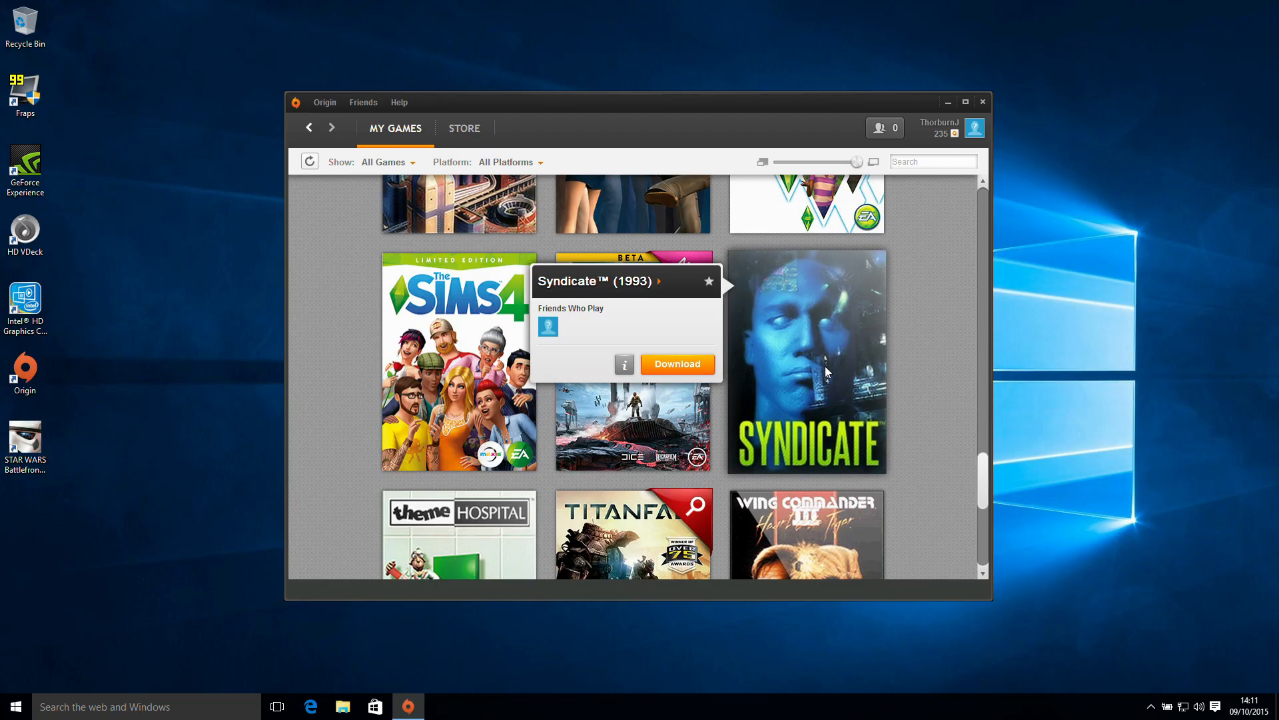
mouse_move(918, 317)
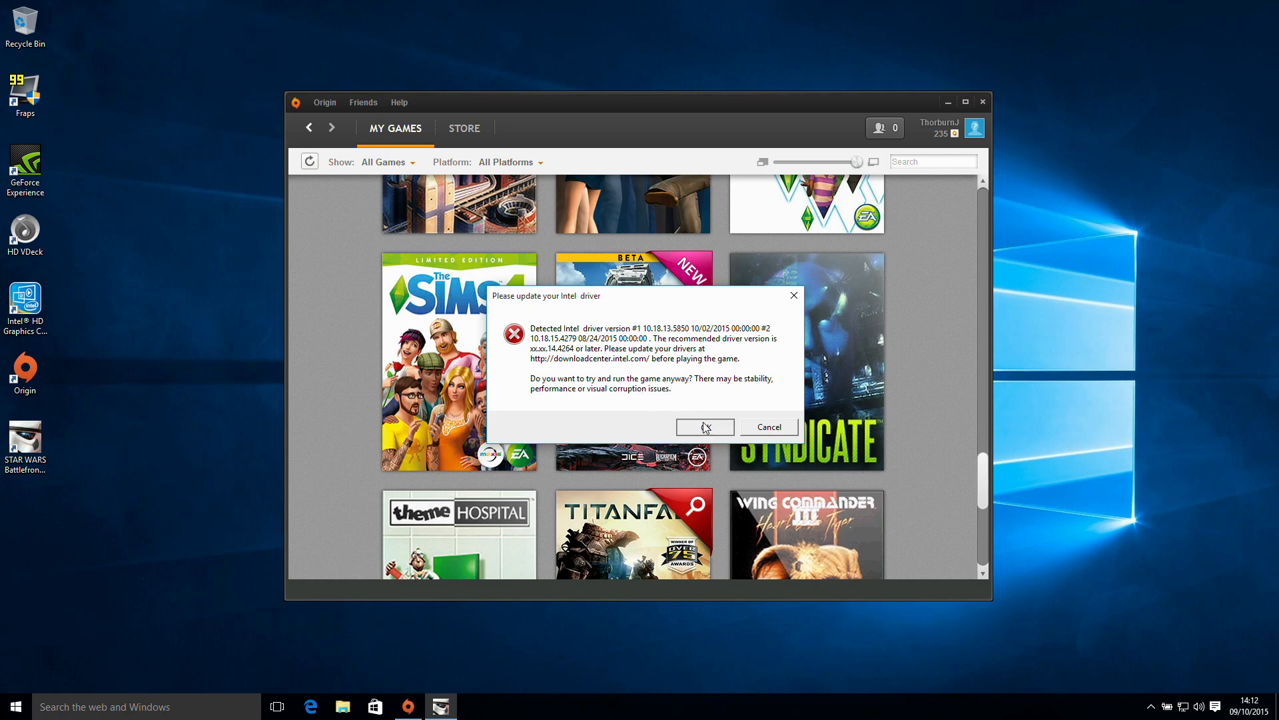
left_click(703, 426)
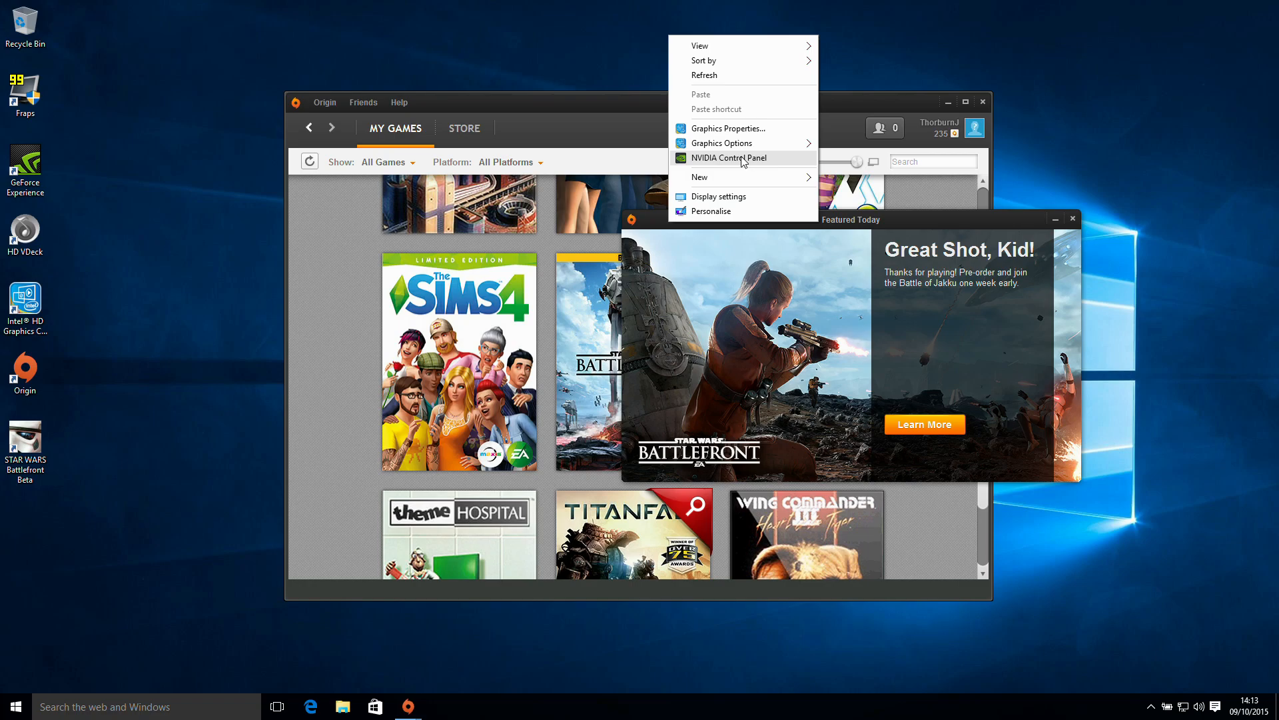
Set the global preferred graphics processor to High-performance NVIDIA processor in Manage 3D Settings.
left_click(728, 157)
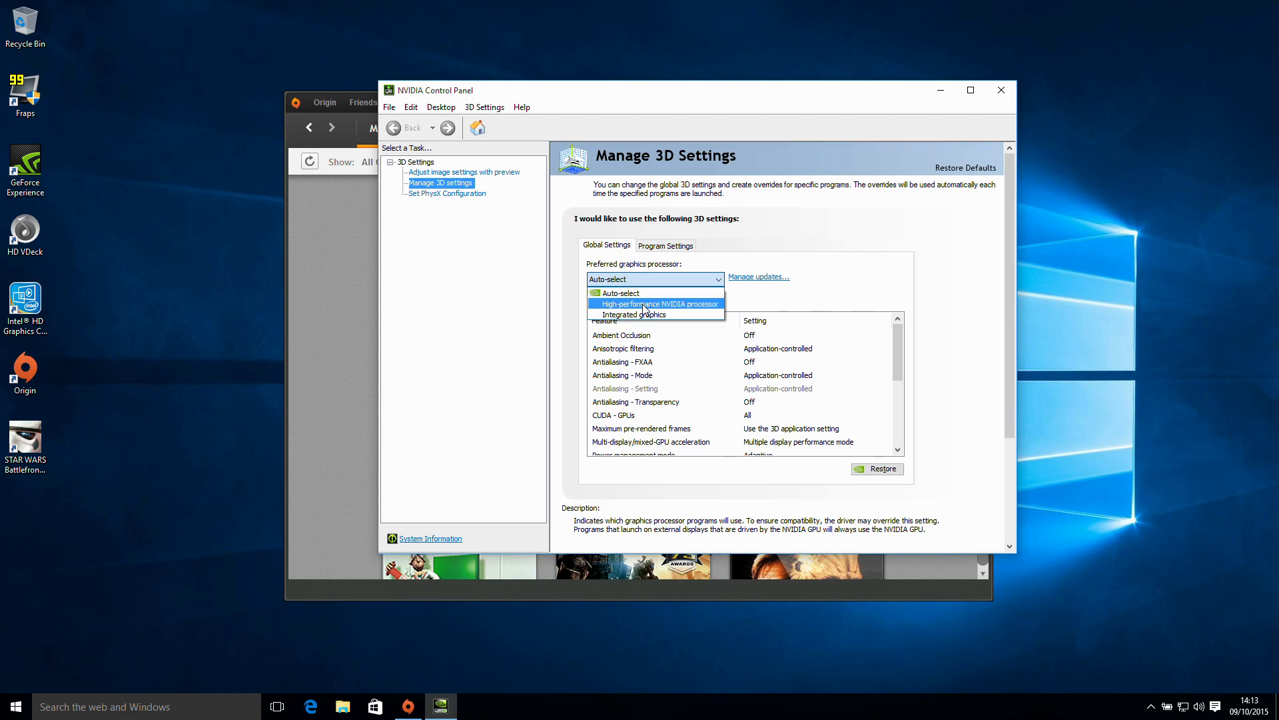
left_click(654, 304)
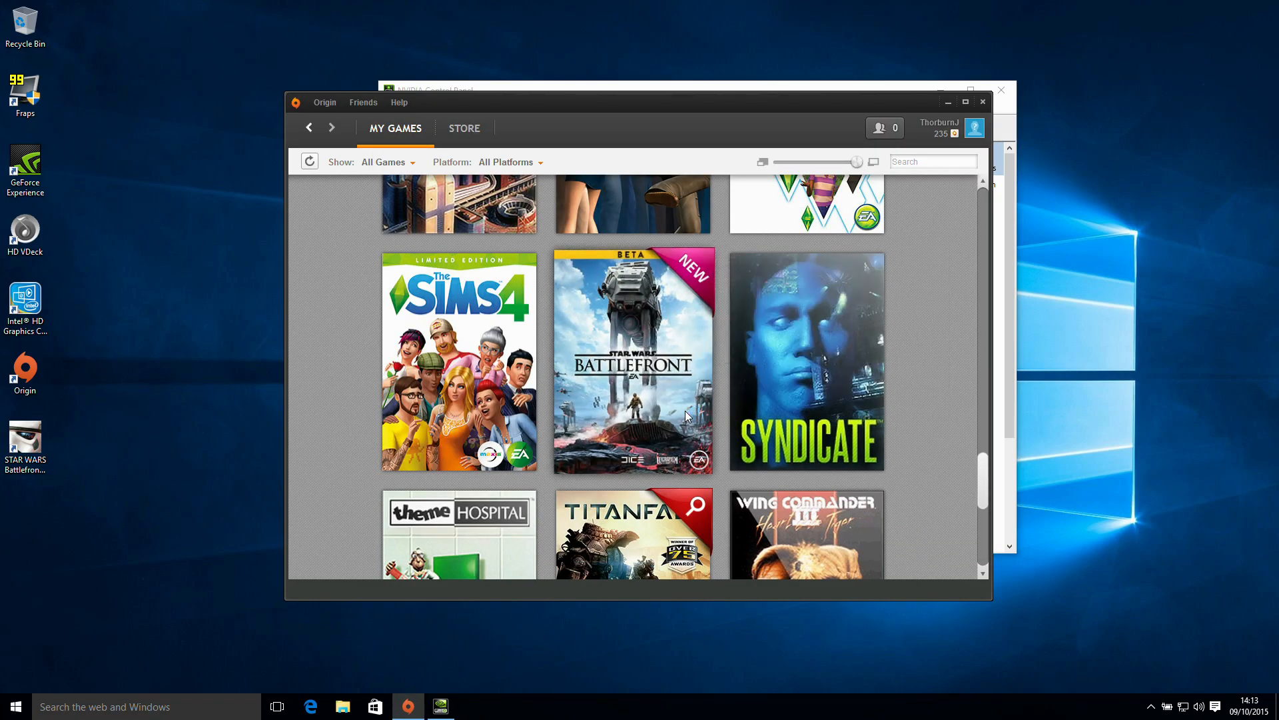
Launch Star Wars Battlefront Beta from the Origin library and dismiss its welcome notice.
double_click(633, 361)
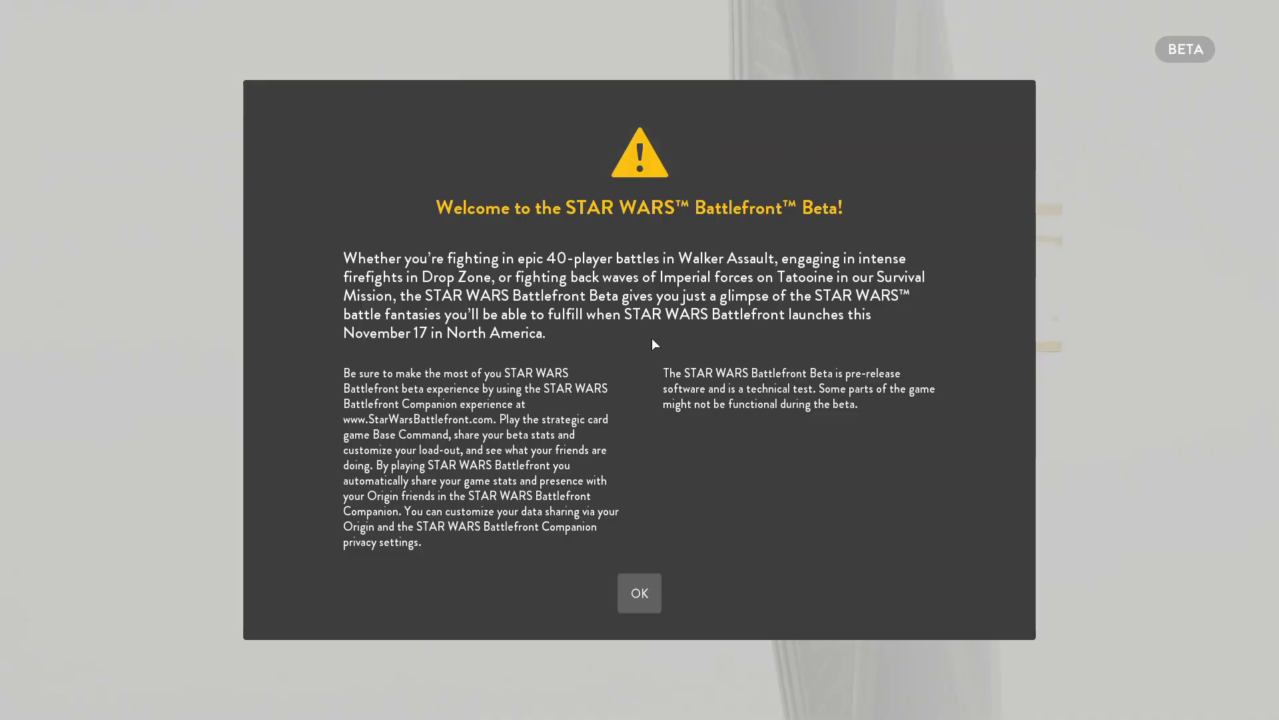
left_click(638, 592)
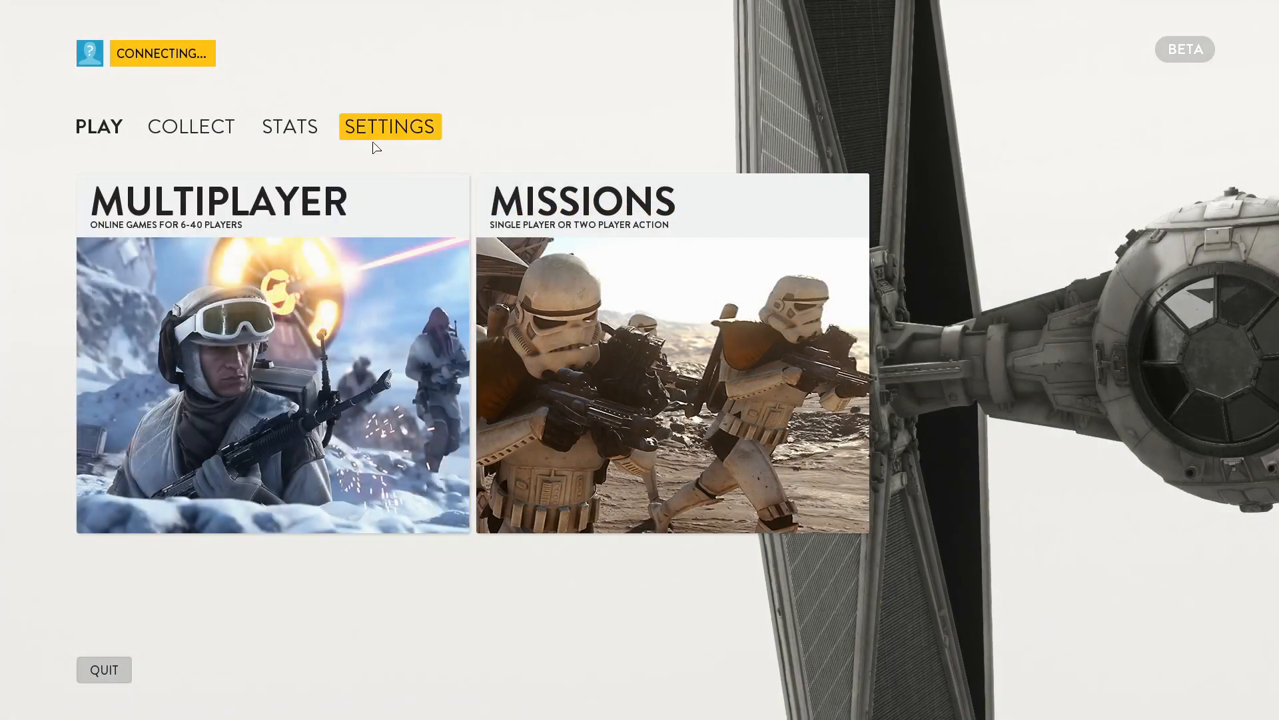